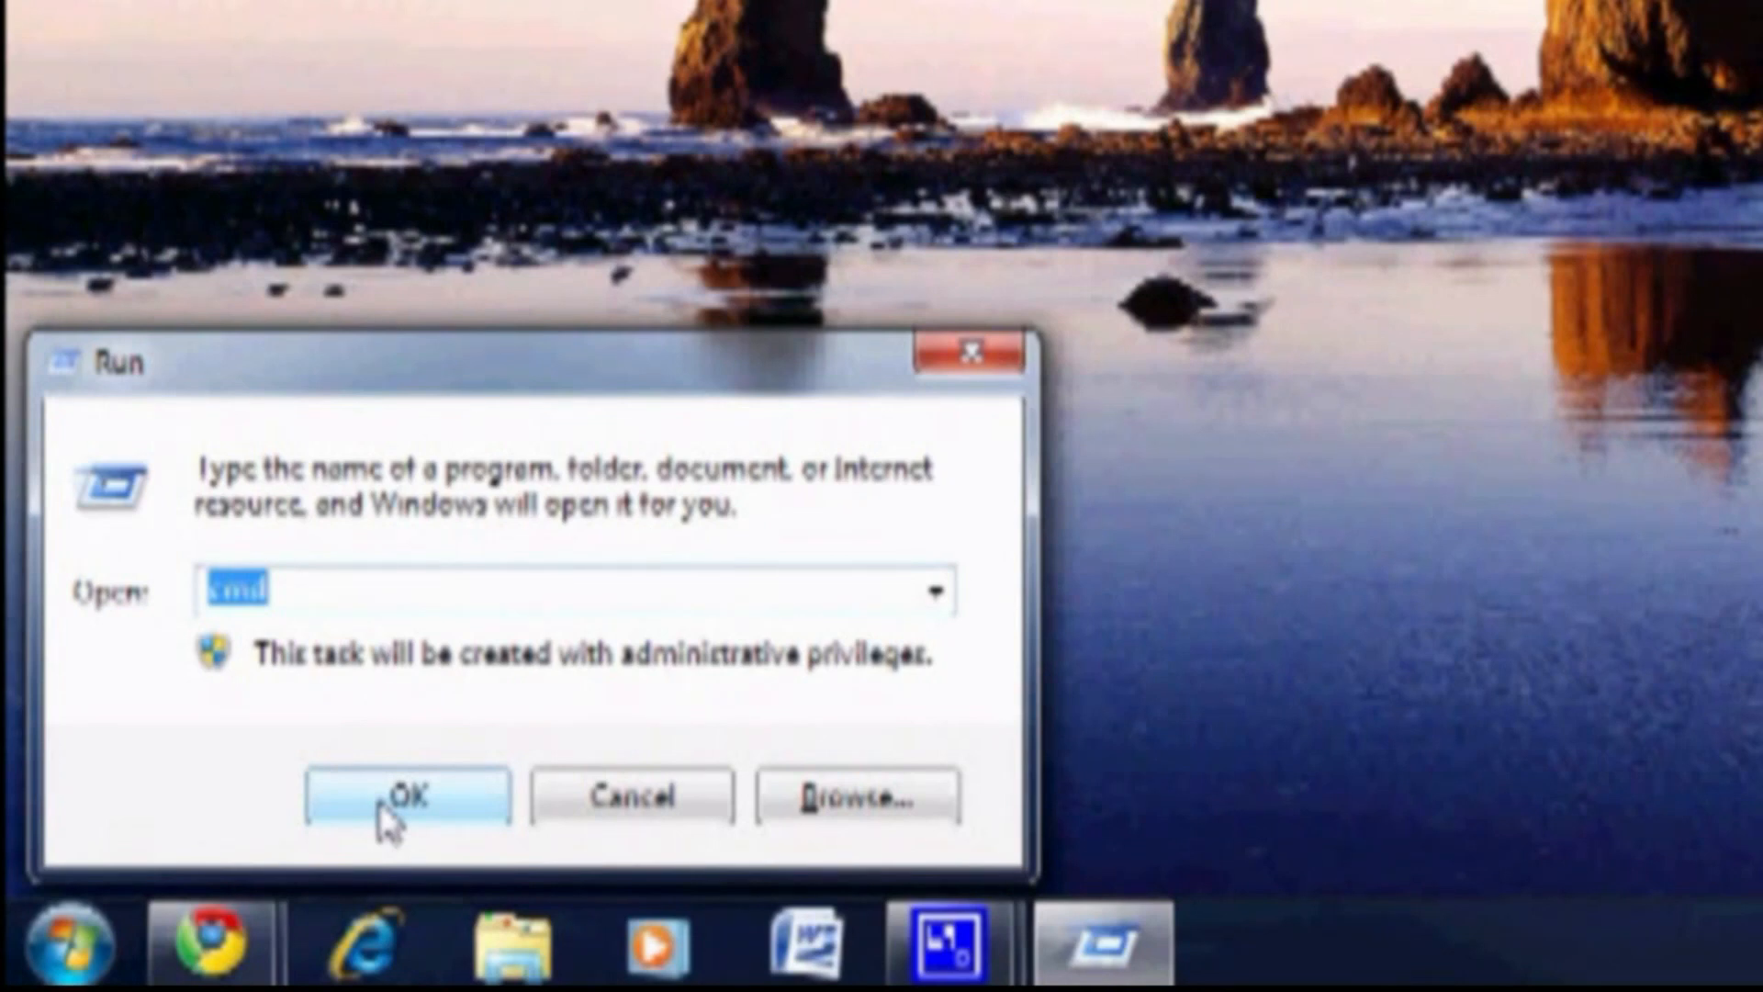
Launch an administrator Command Prompt and run ipconfig to show this computer's network details.
left_click(406, 796)
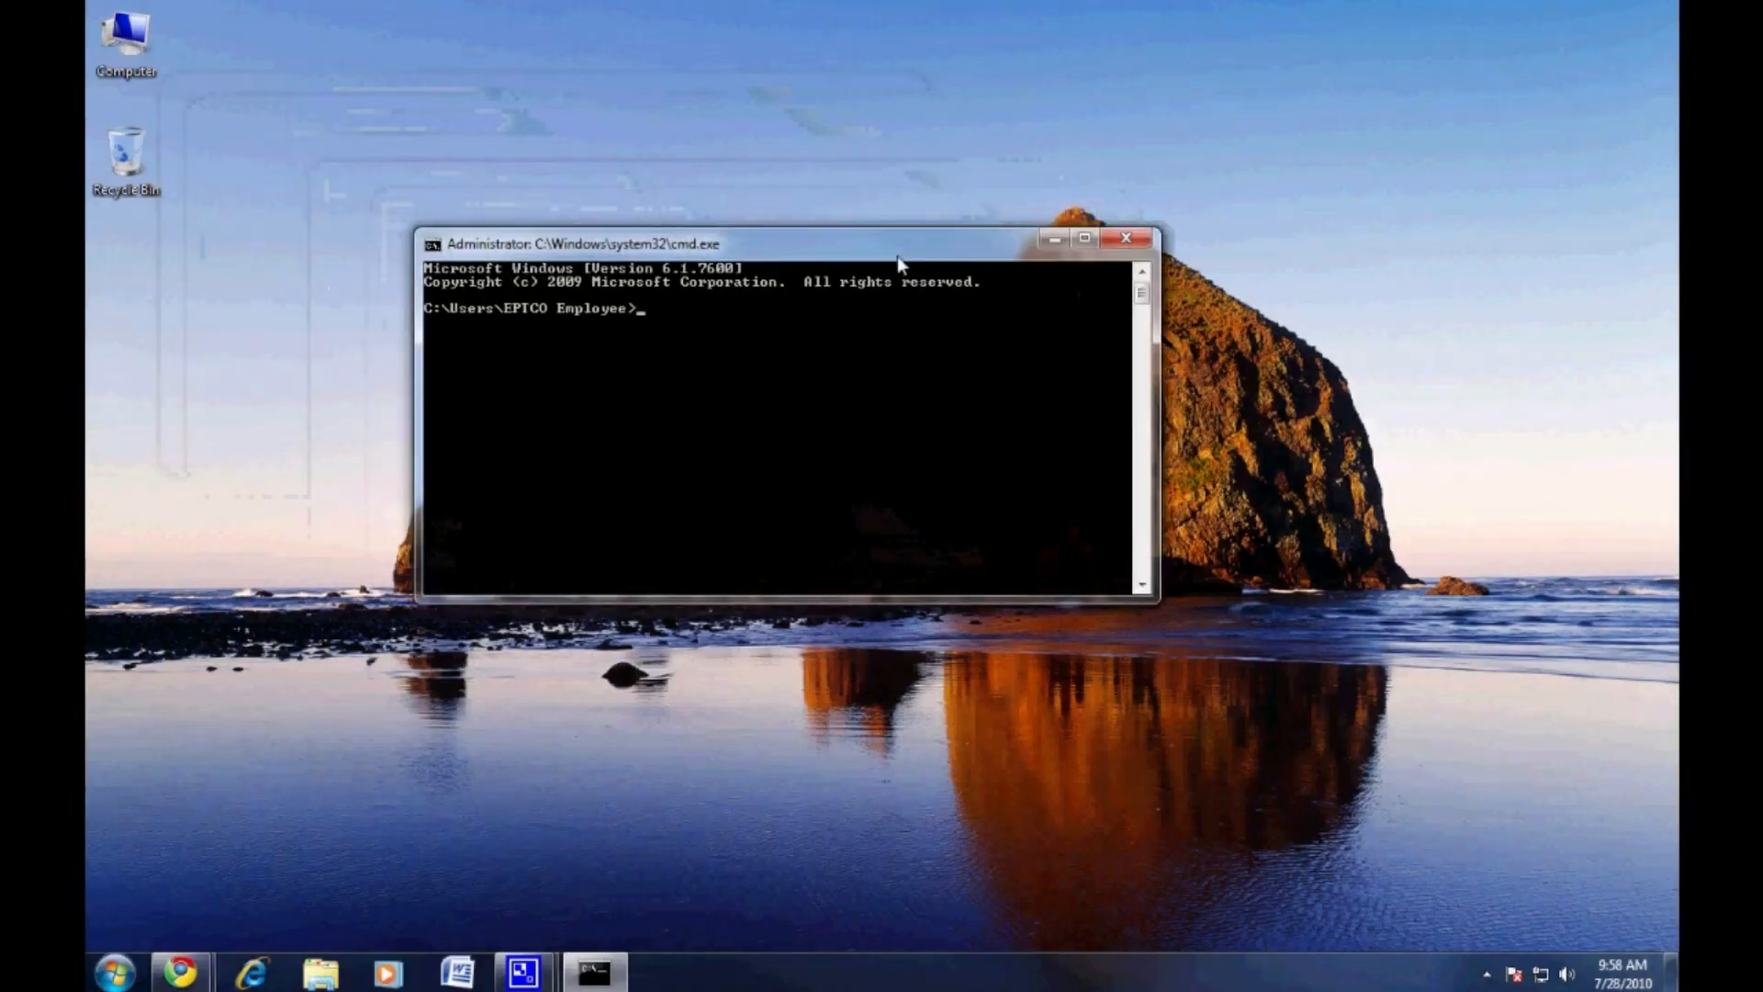
type("ip")
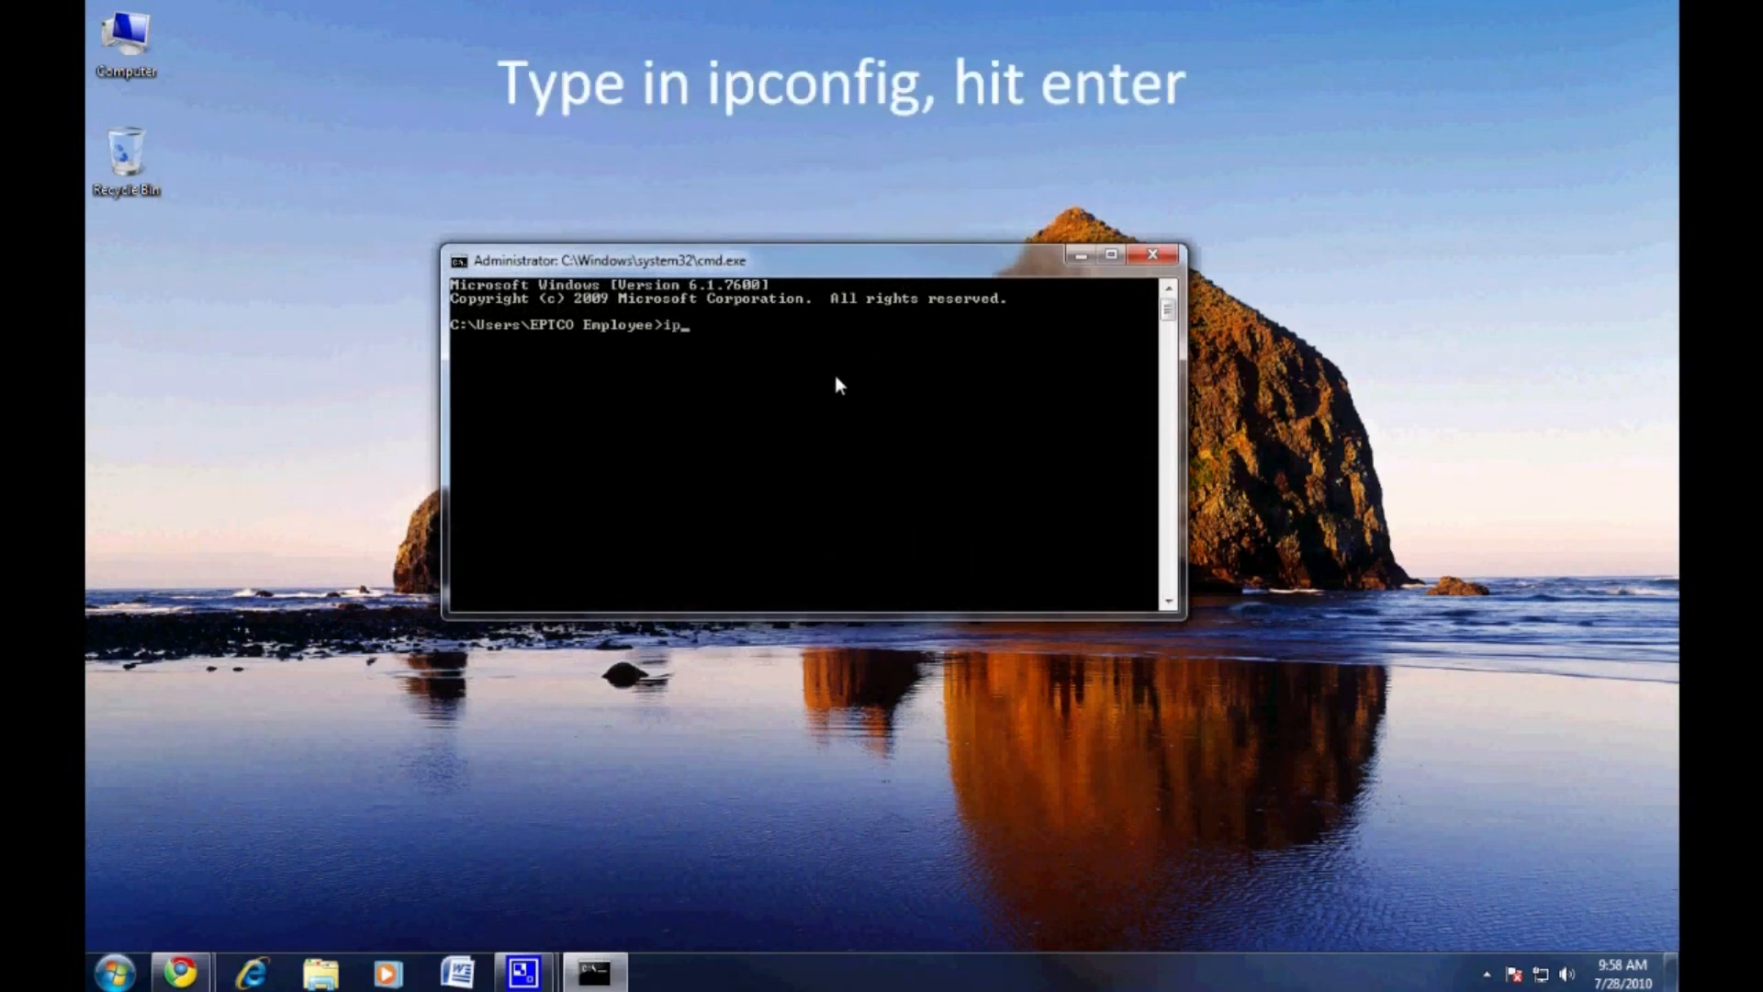
type("config")
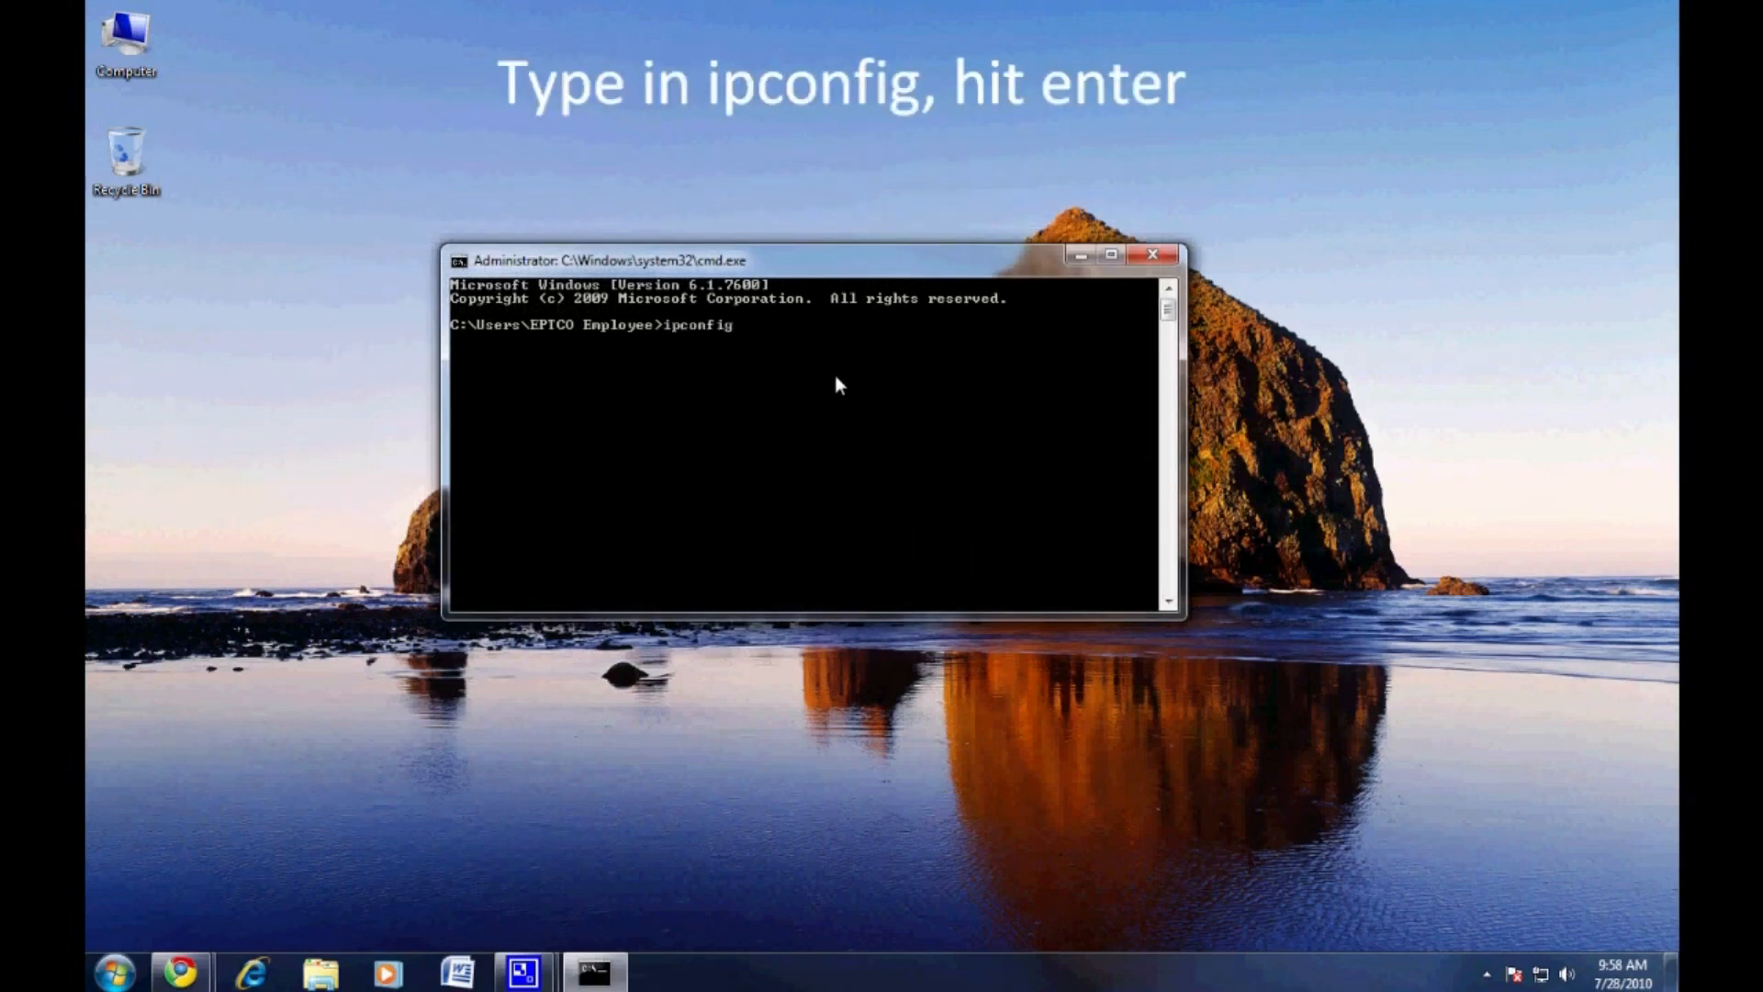
key("enter")
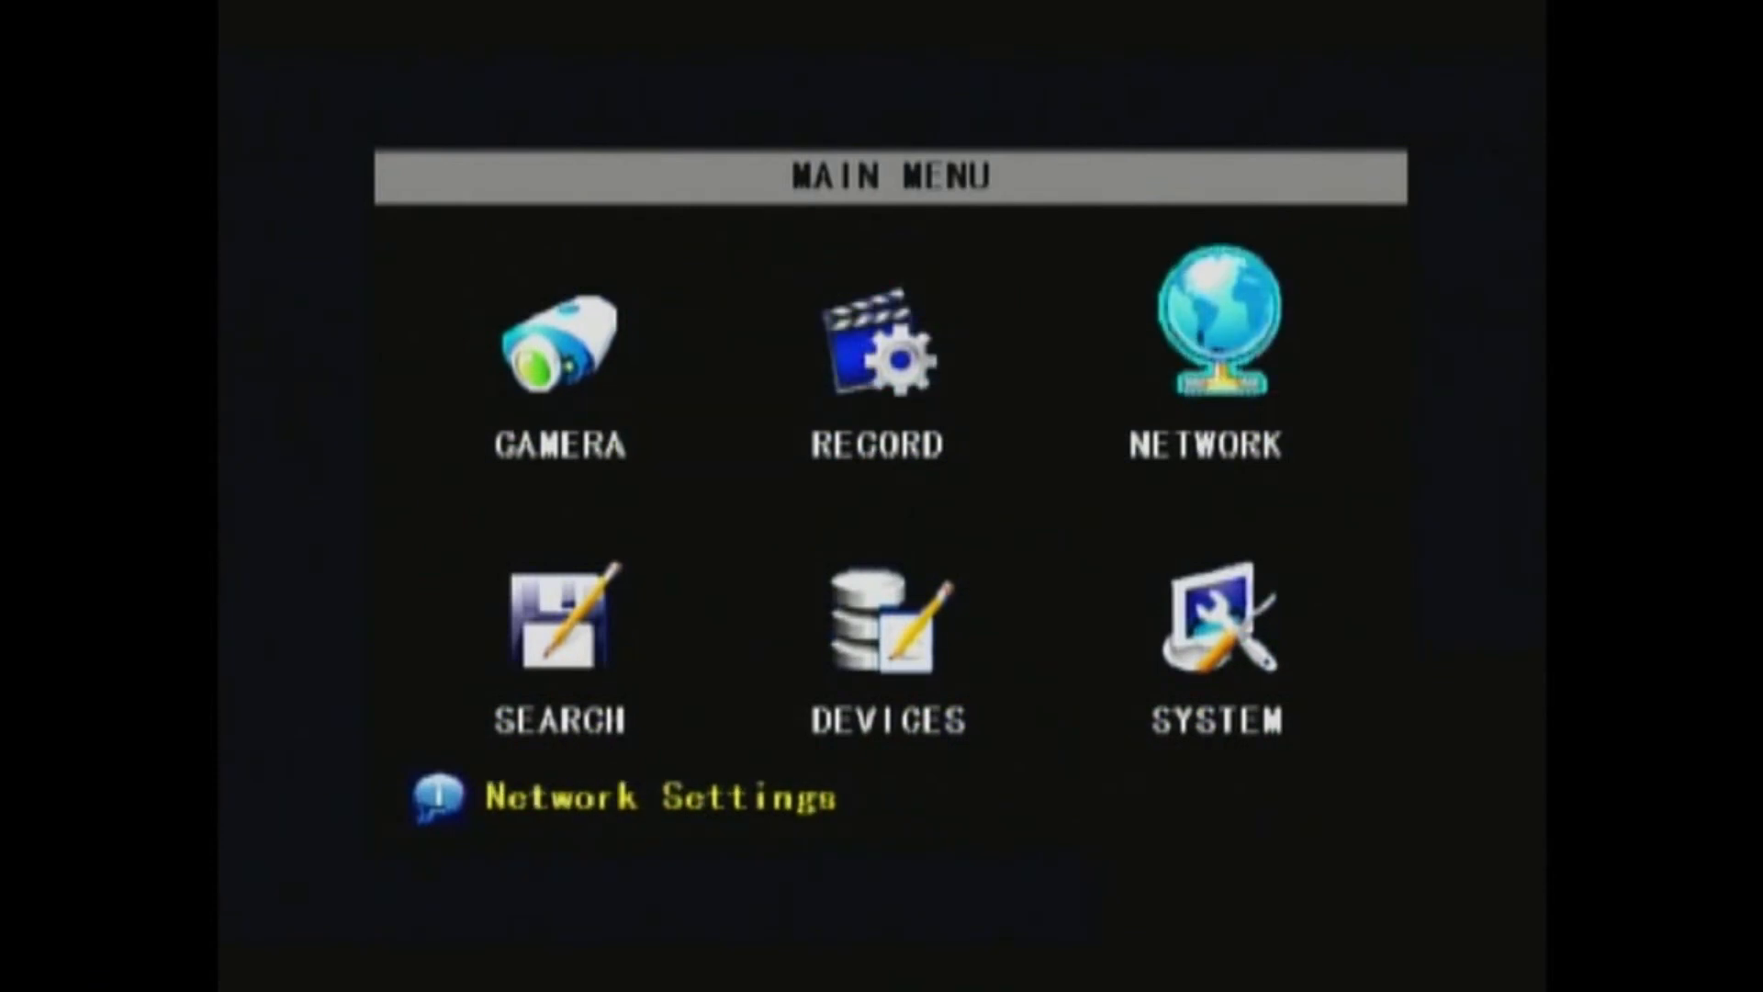
Set the DVR network to STATIC with IP 172.016.004.232, gateway and DNS 172.016.004.010.
left_click(1204, 326)
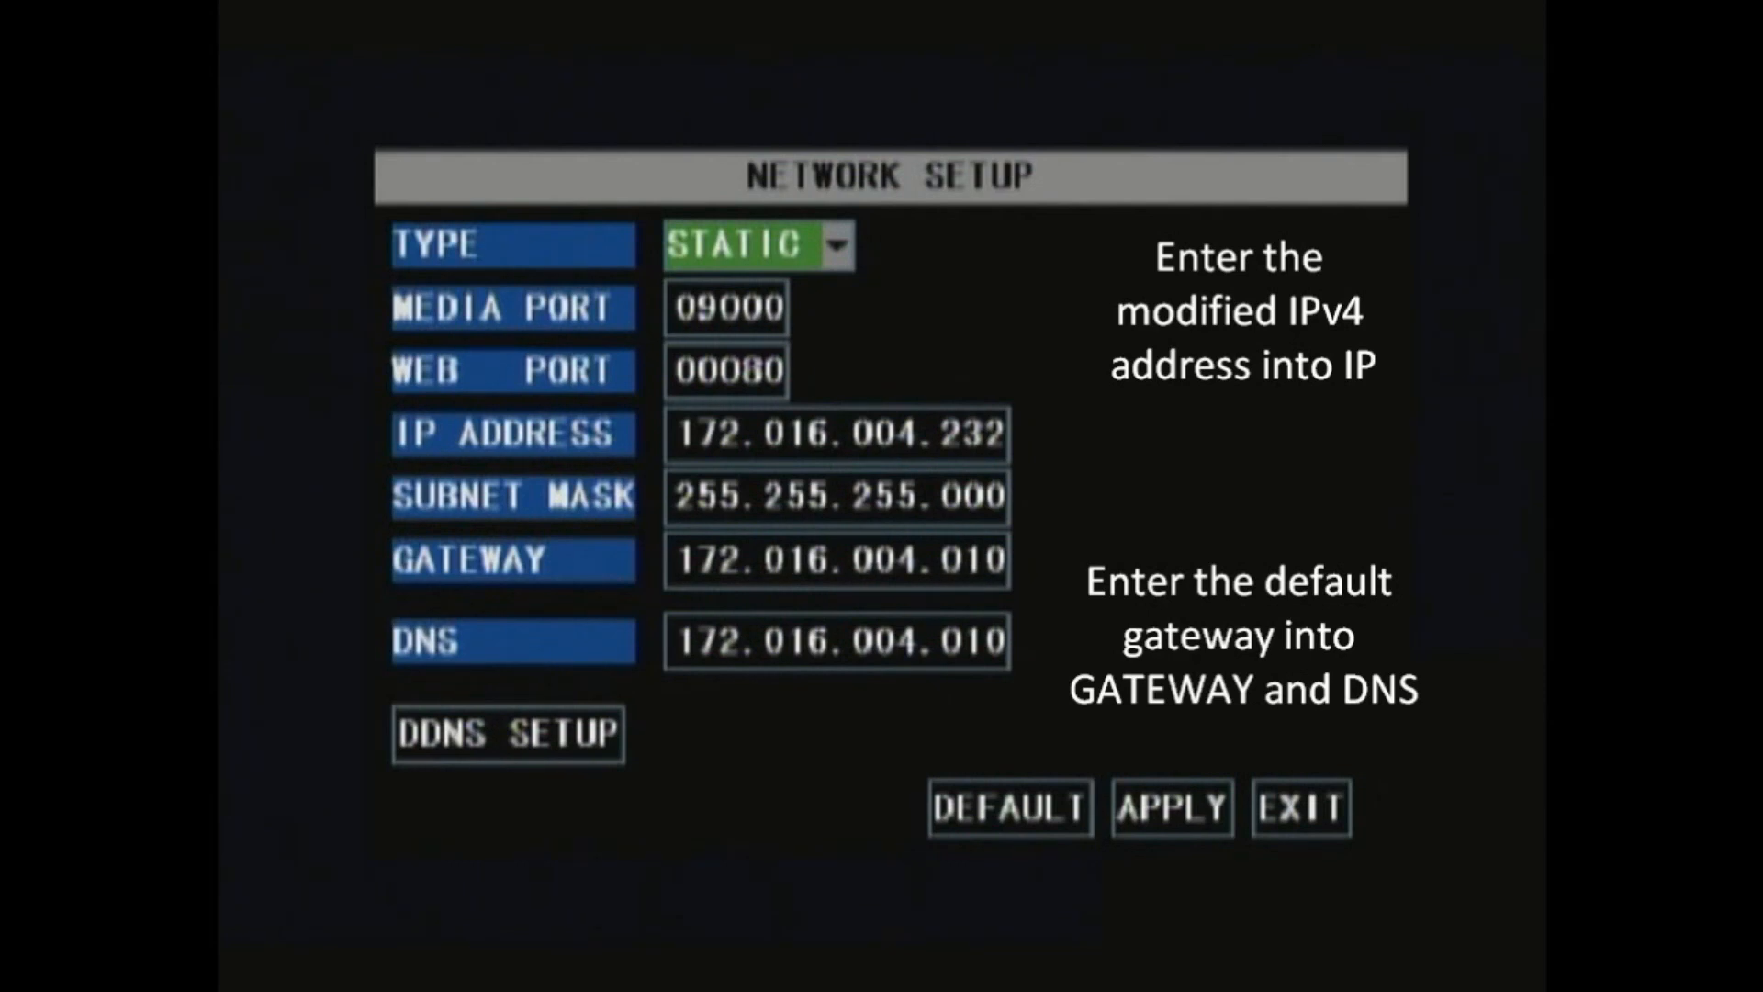
left_click(1170, 807)
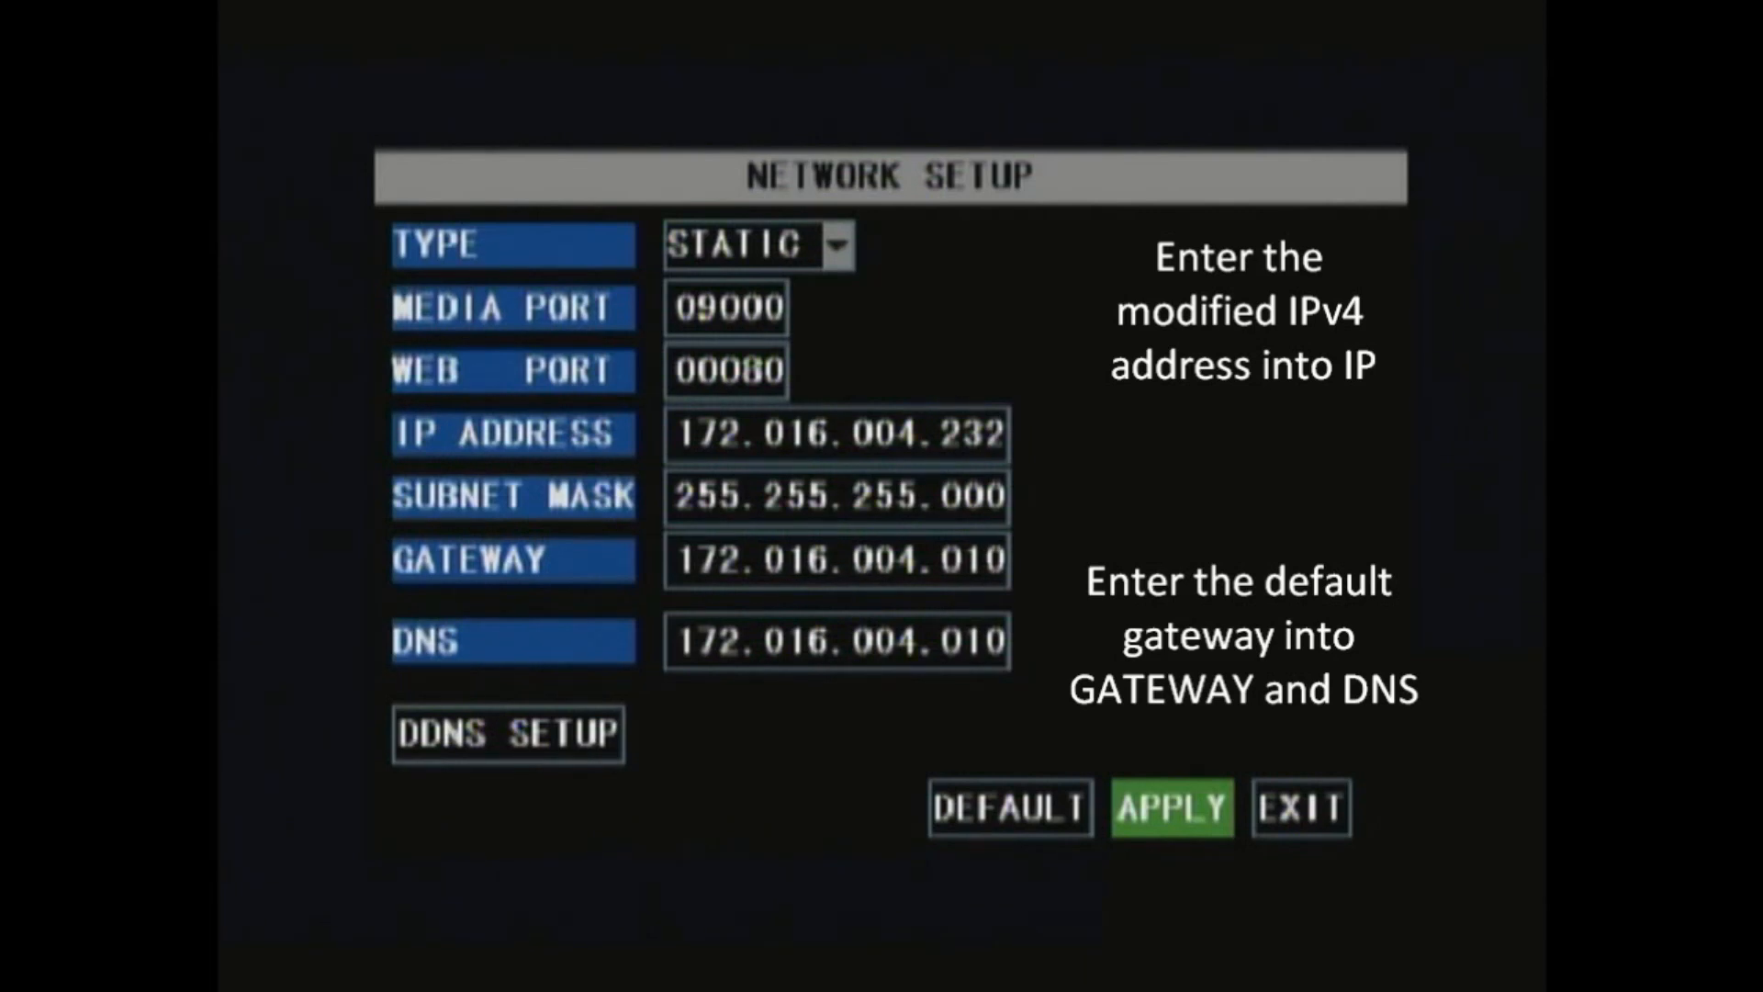
left_click(1169, 807)
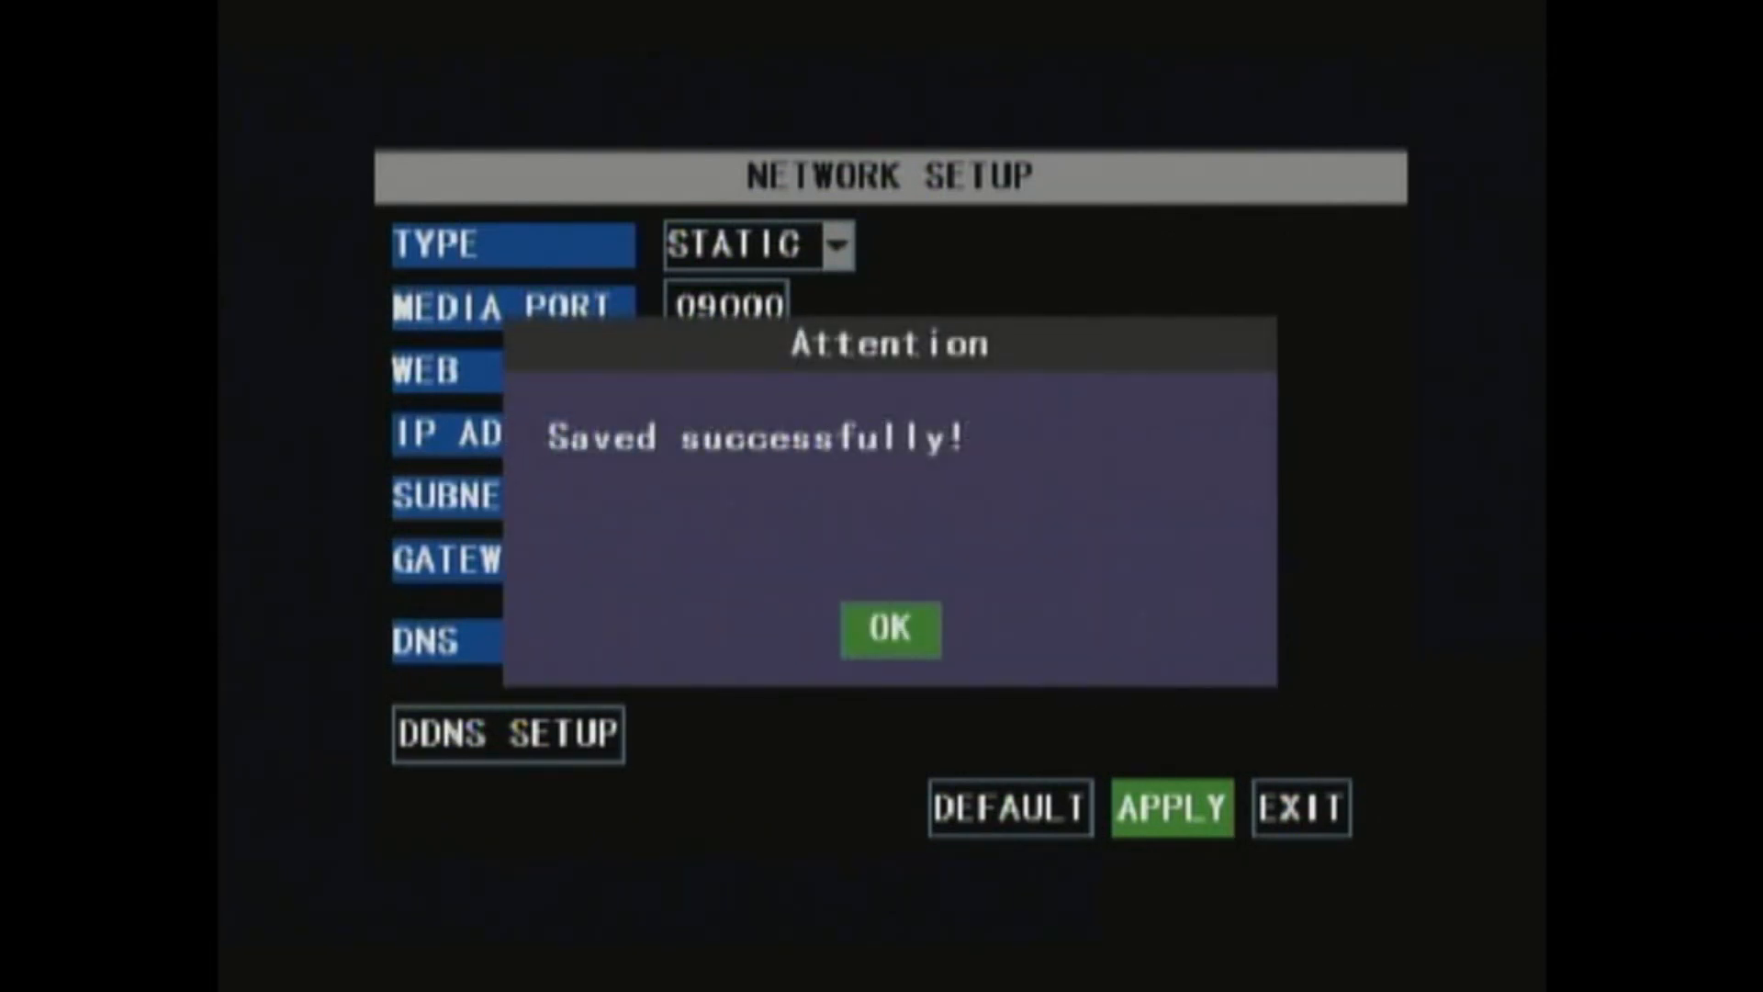
left_click(888, 629)
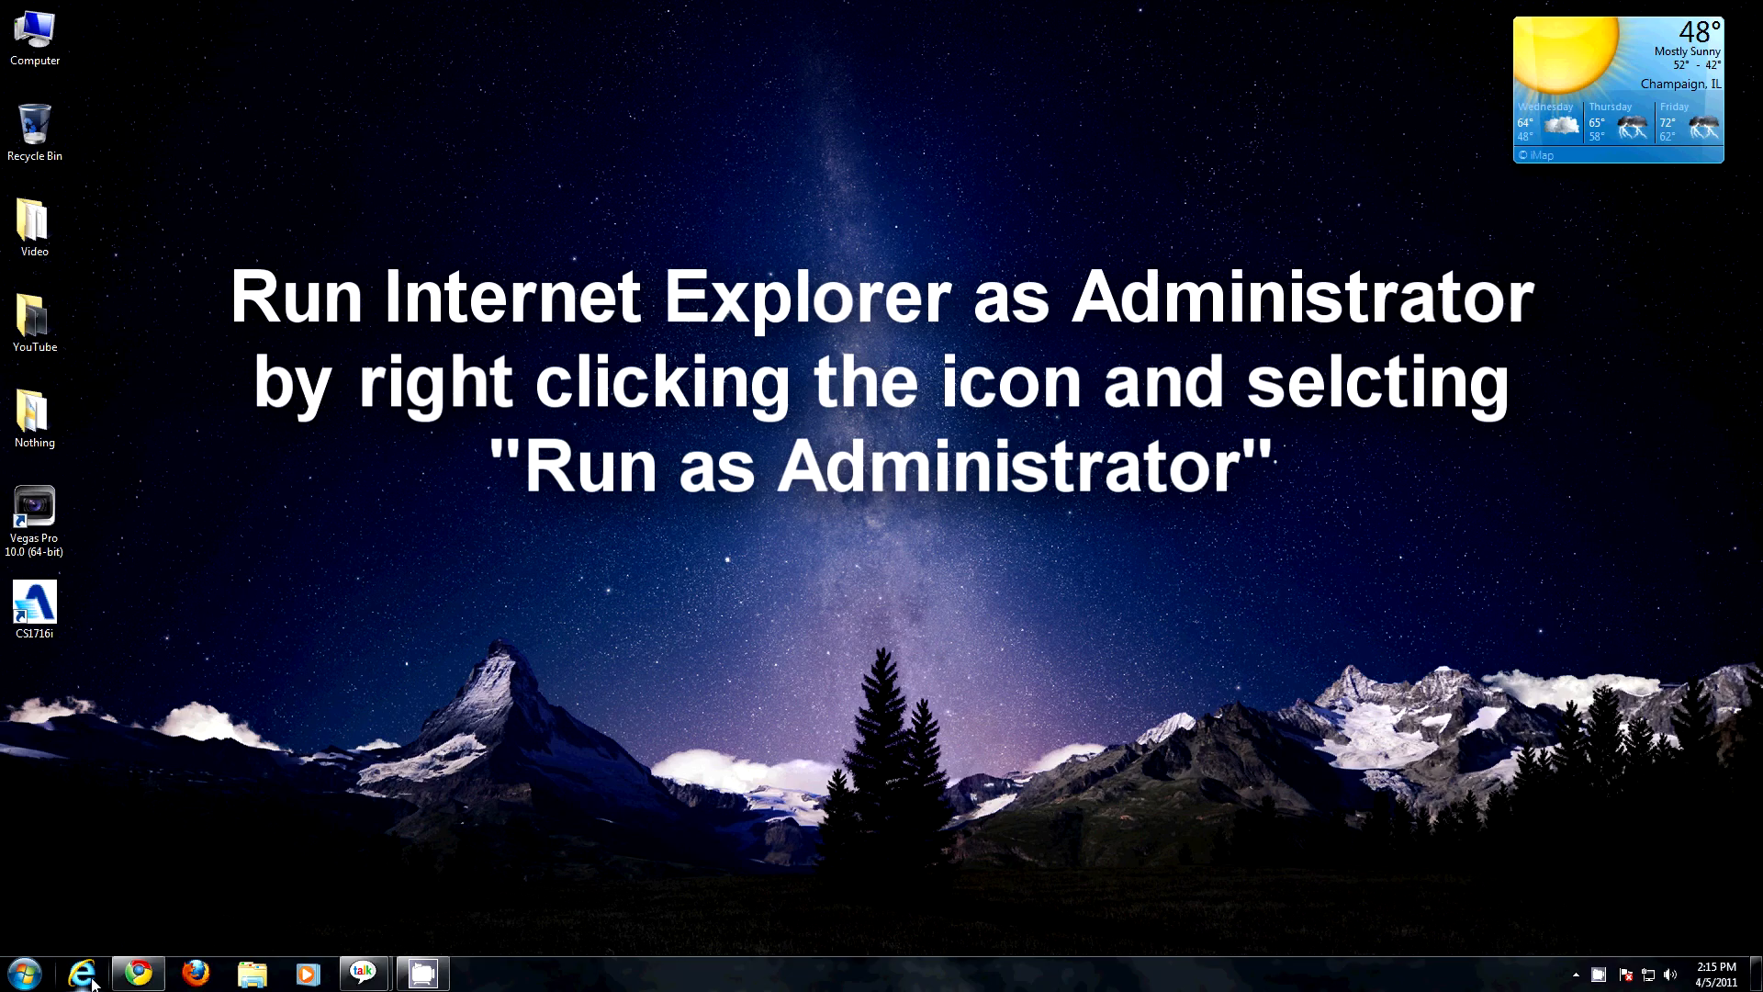
right_click(85, 972)
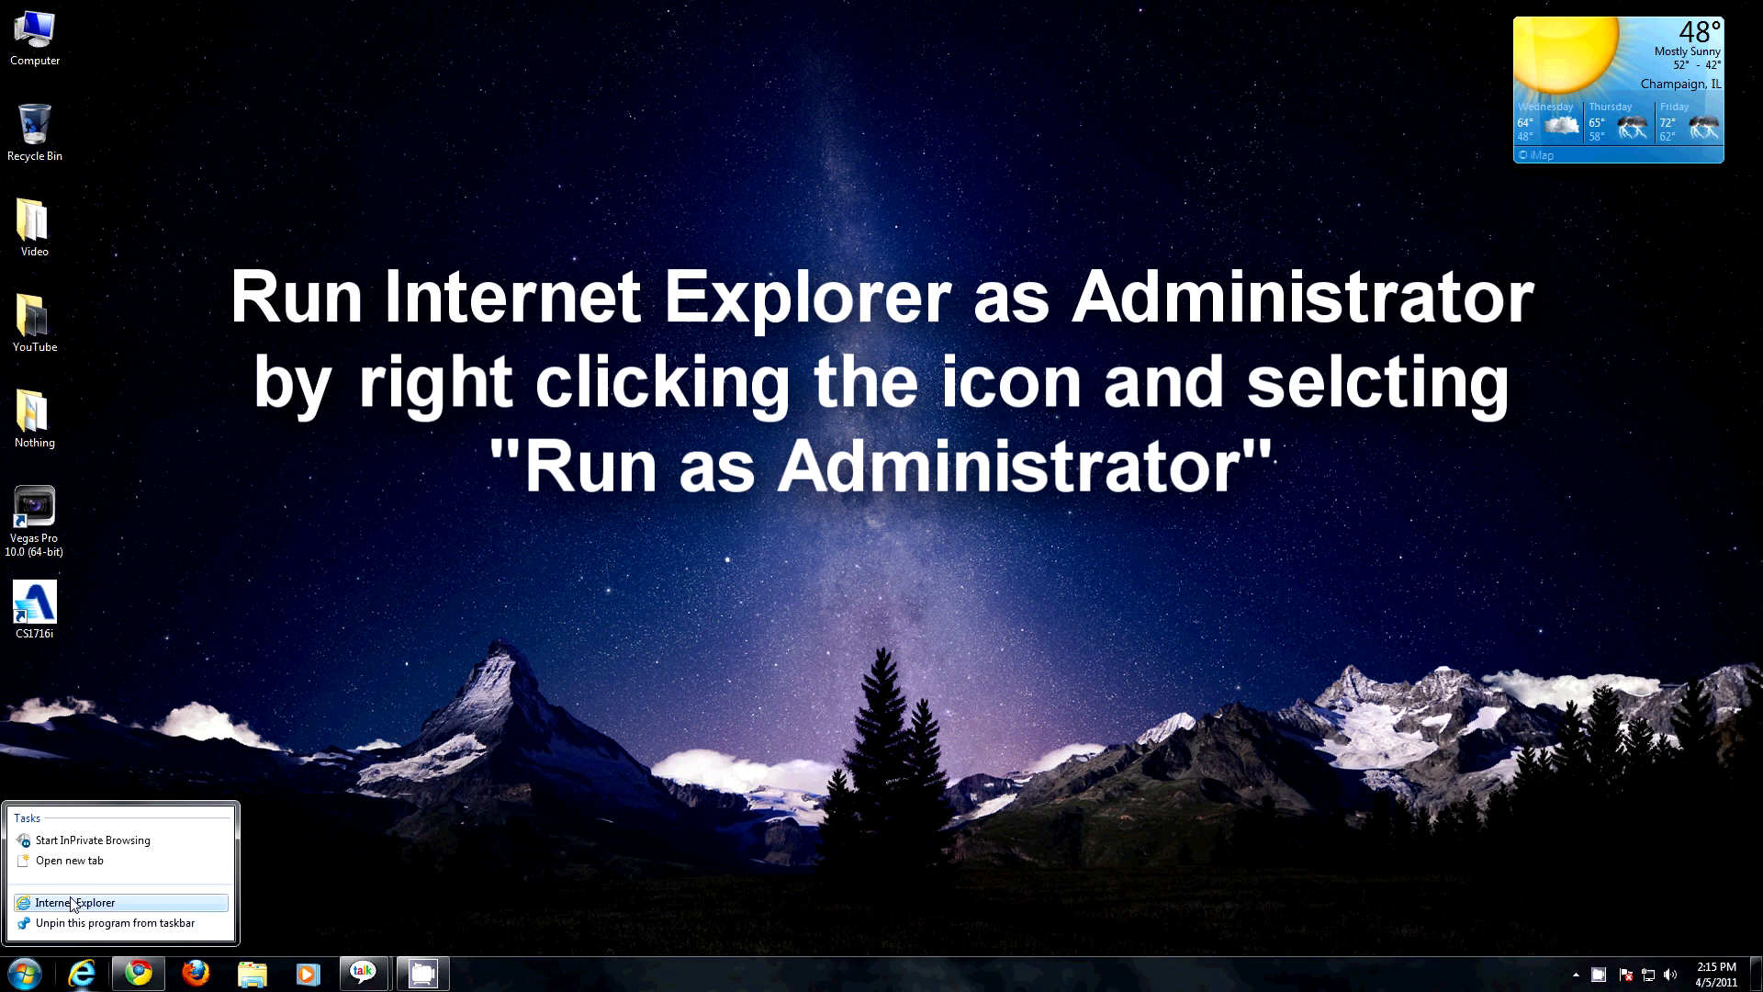
left_click(75, 902)
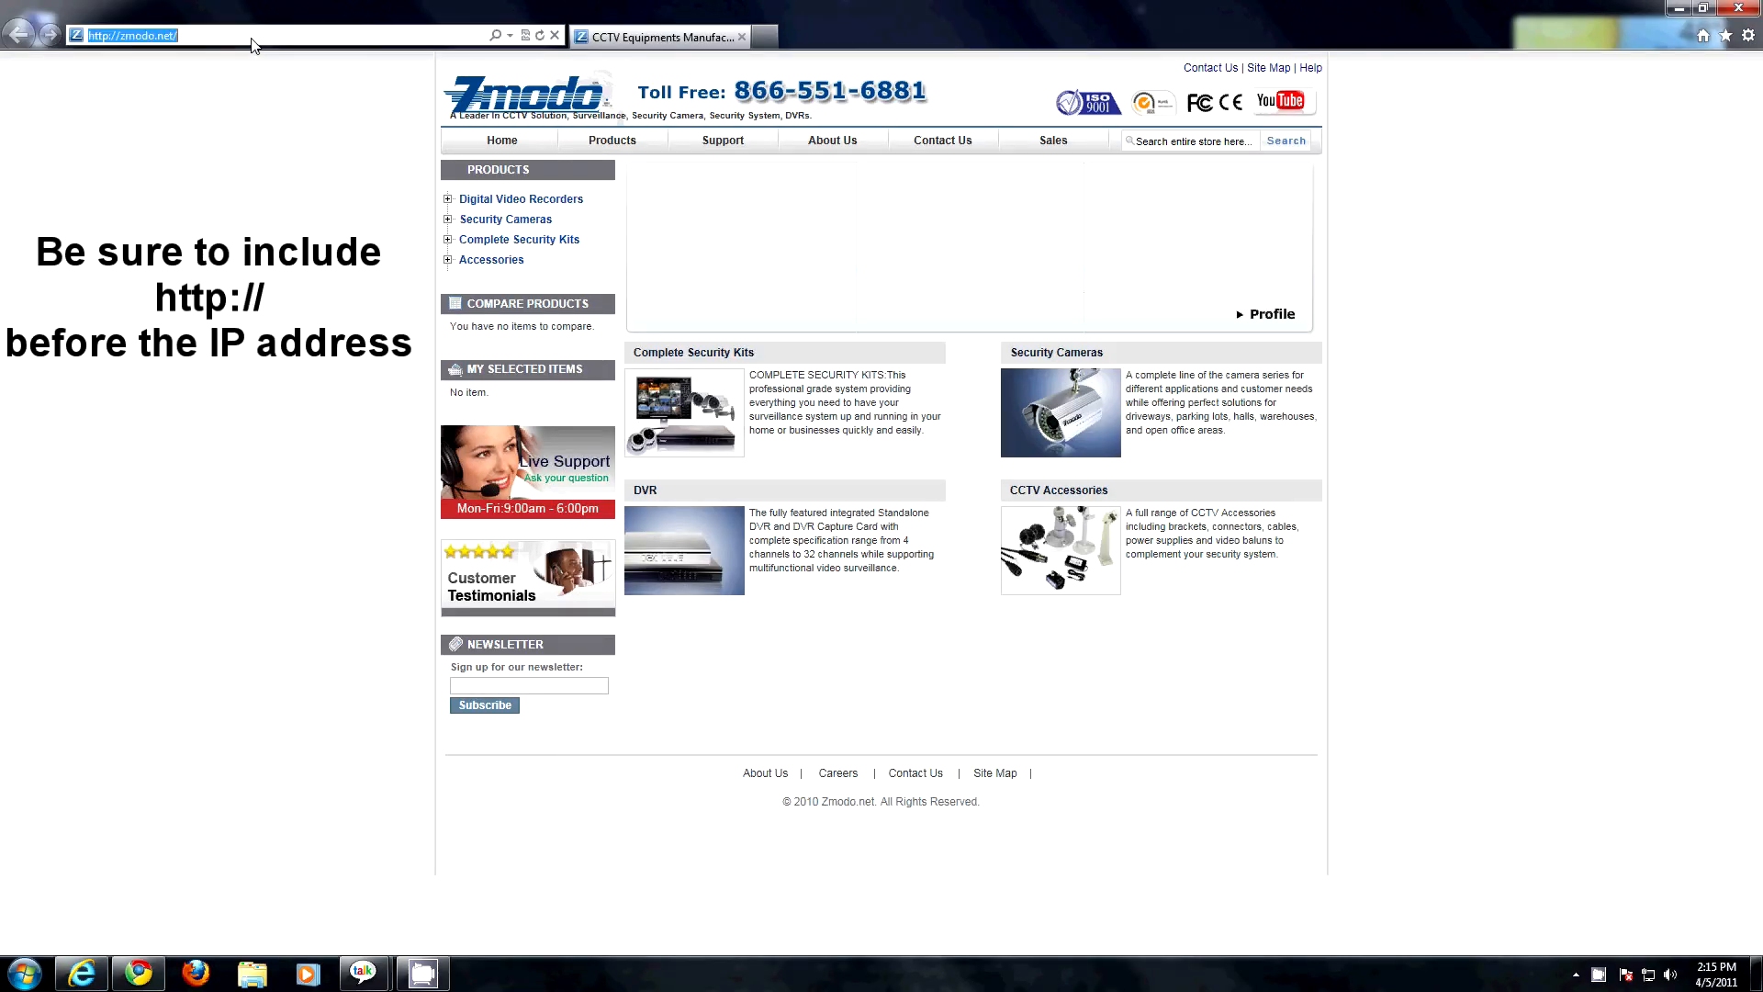
type("htt")
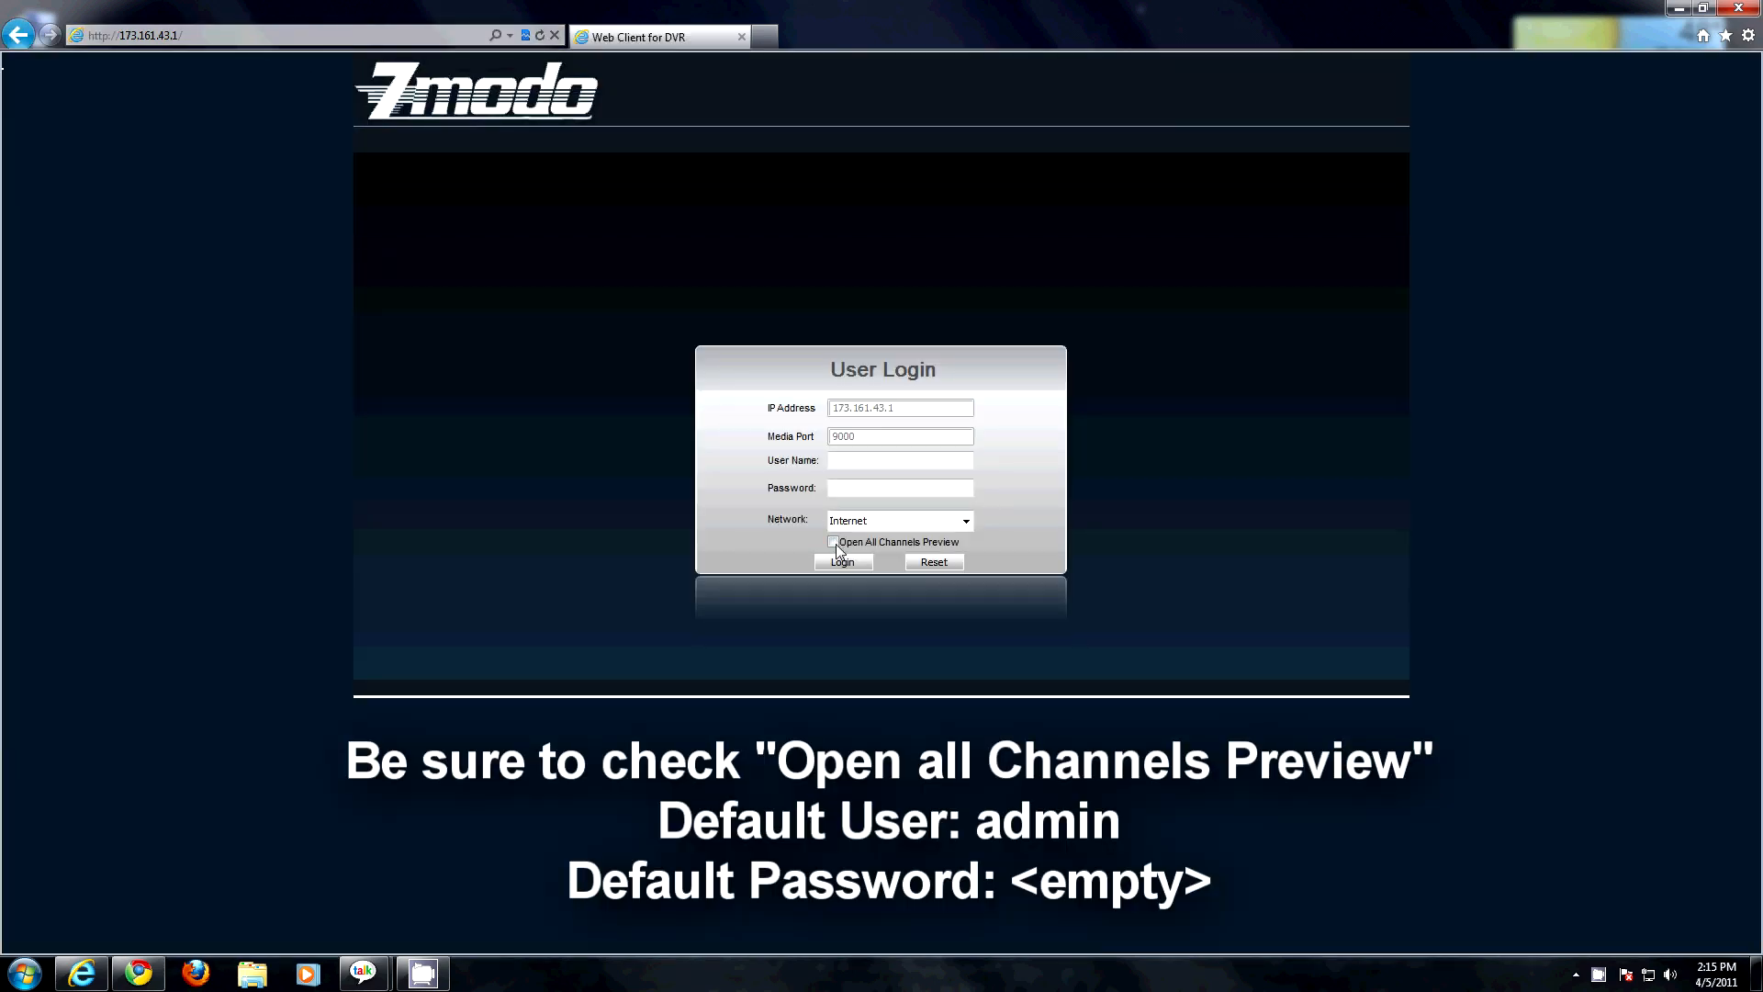
Enable Open All Channels Preview and log in as admin with no password.
left_click(833, 542)
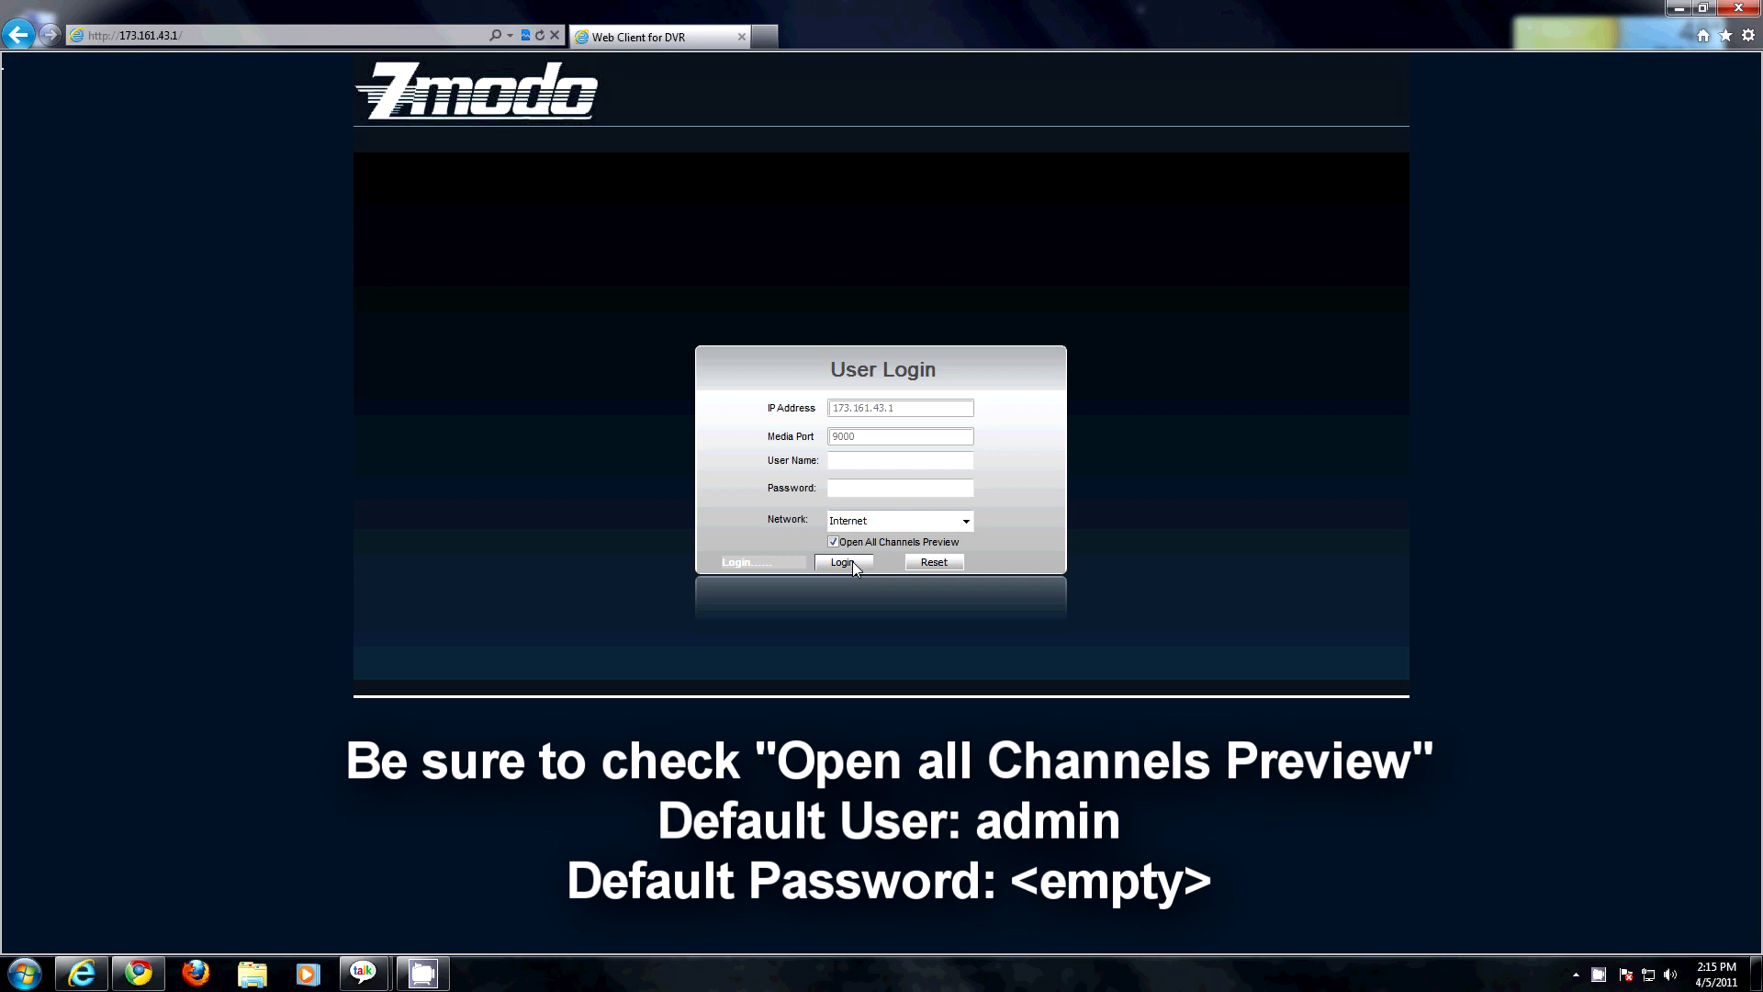
left_click(842, 562)
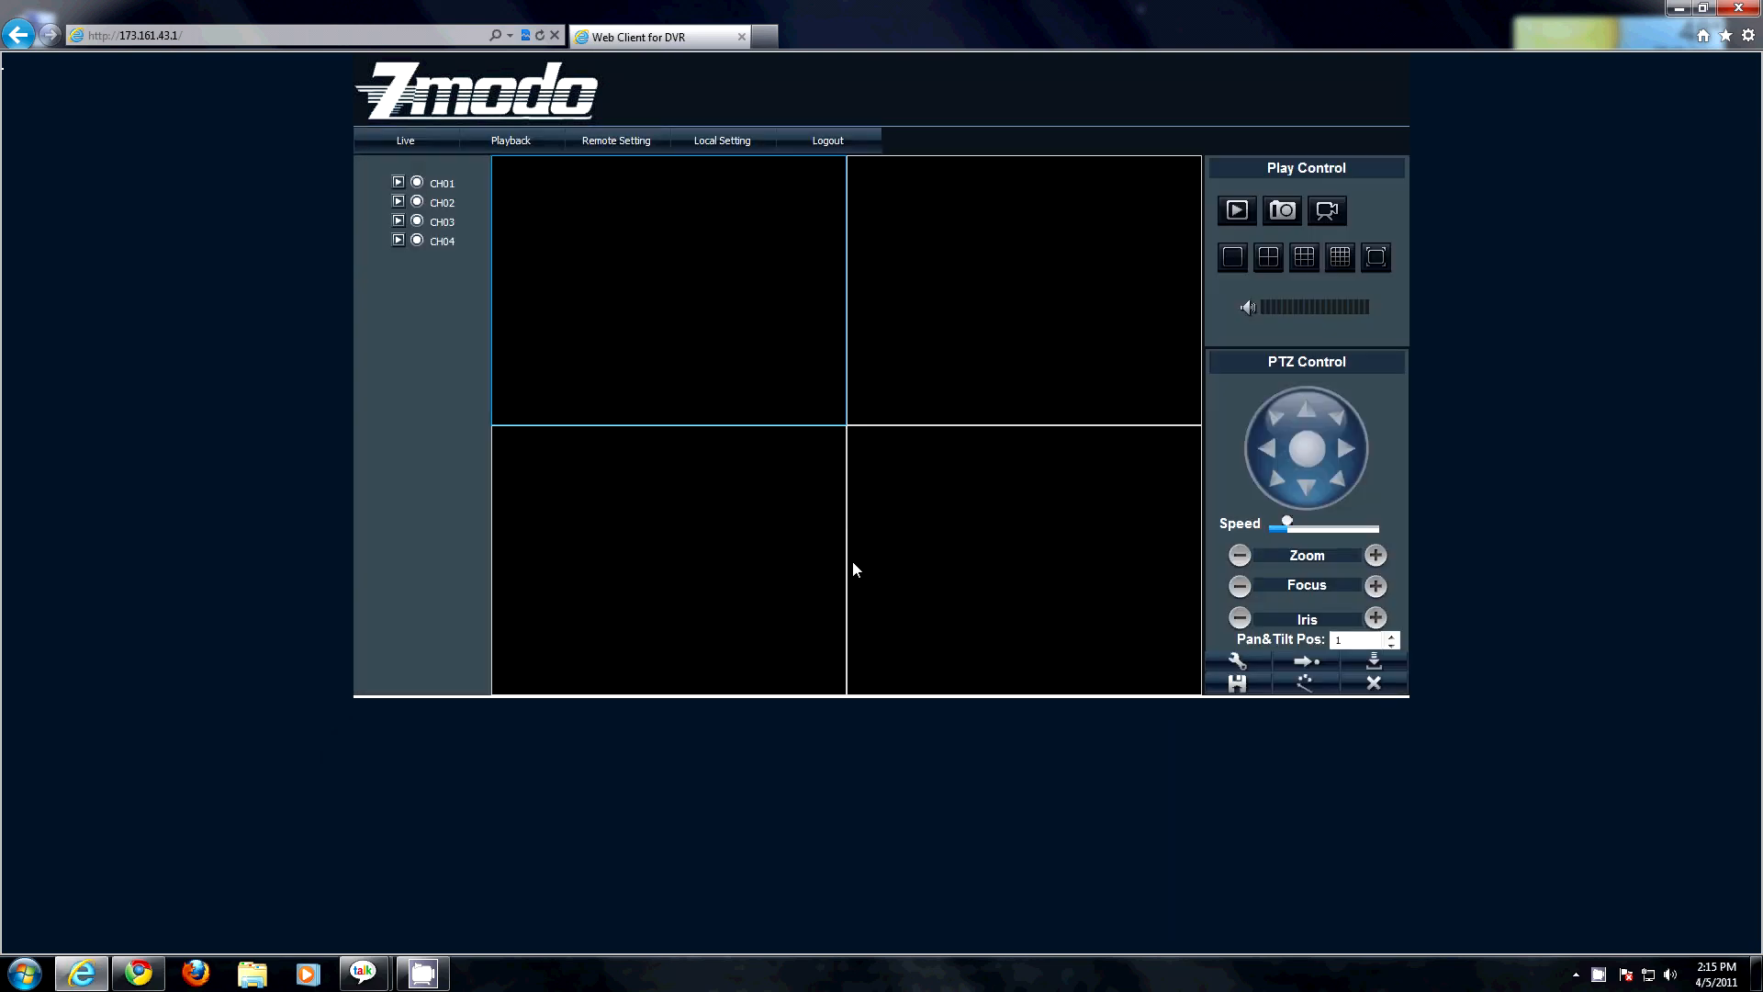